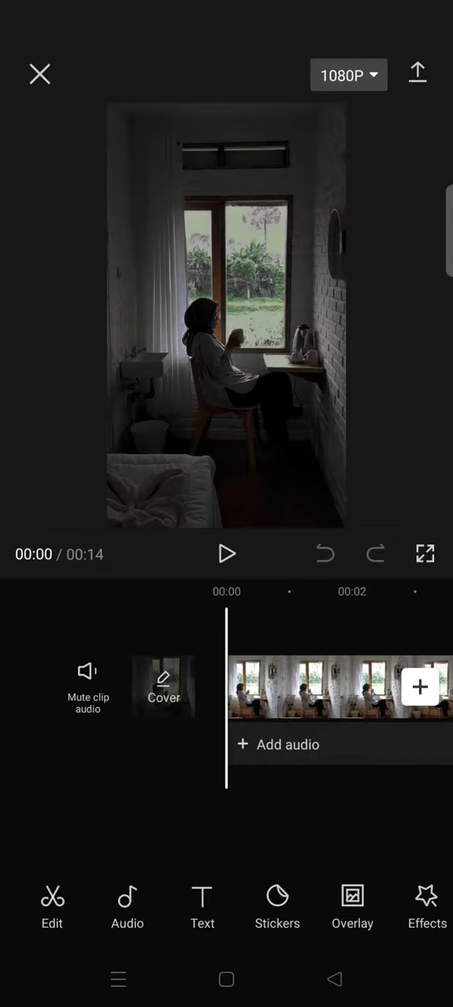
Show the text tools for the loaded 14-second clip of the woman by the window.
click(201, 906)
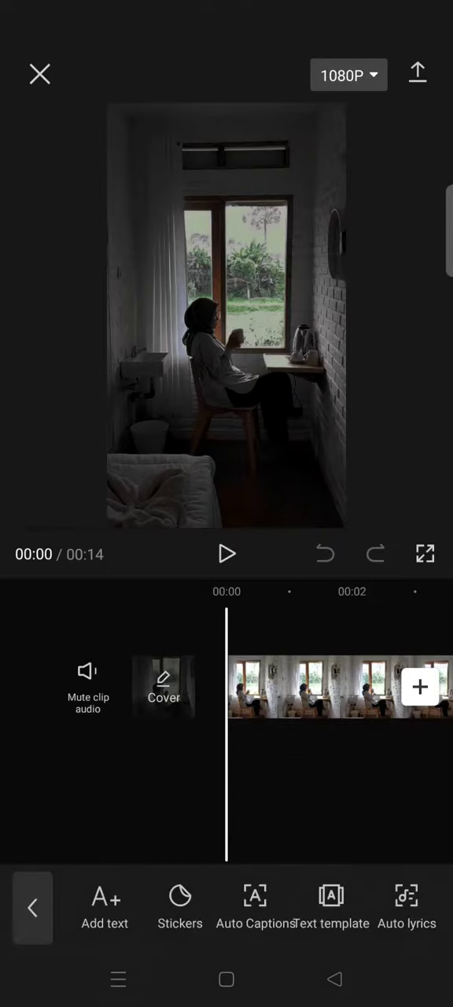
Add a text clip with the pasted quote "I don't drink coffee to wake up. I wake up to drink coffee.".
click(104, 905)
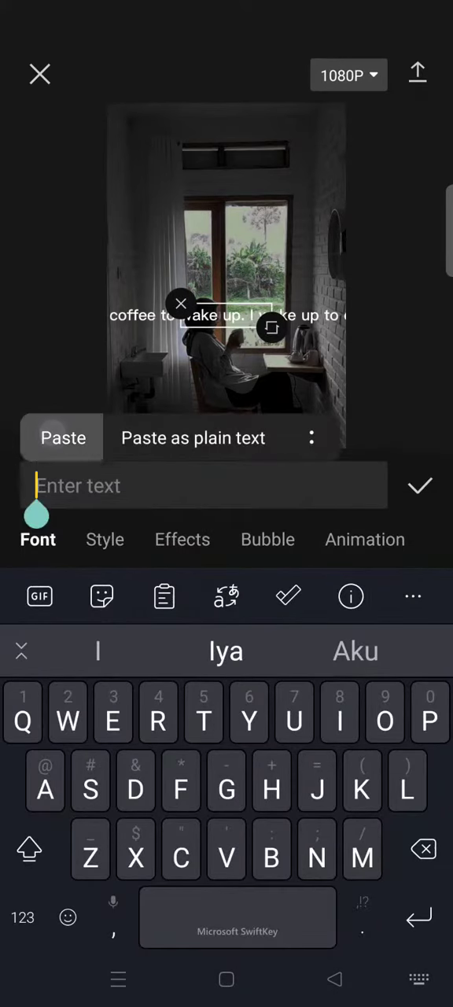
click(63, 438)
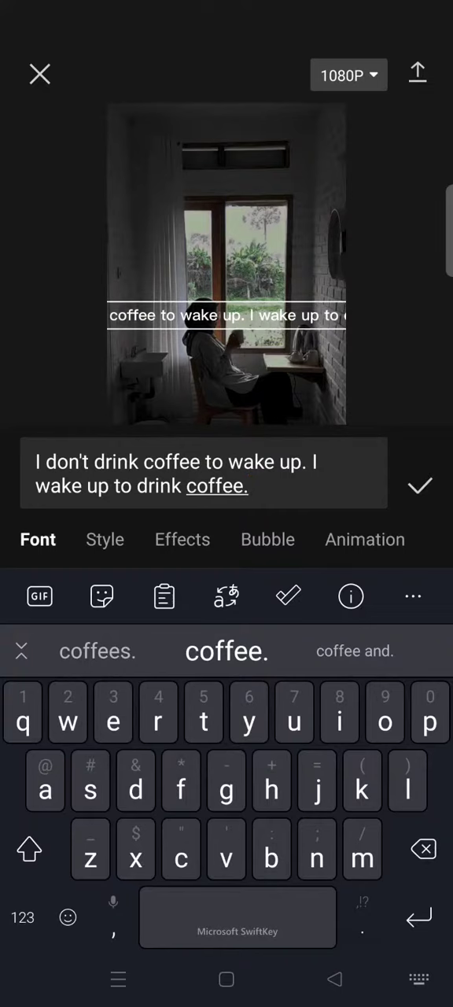
click(420, 485)
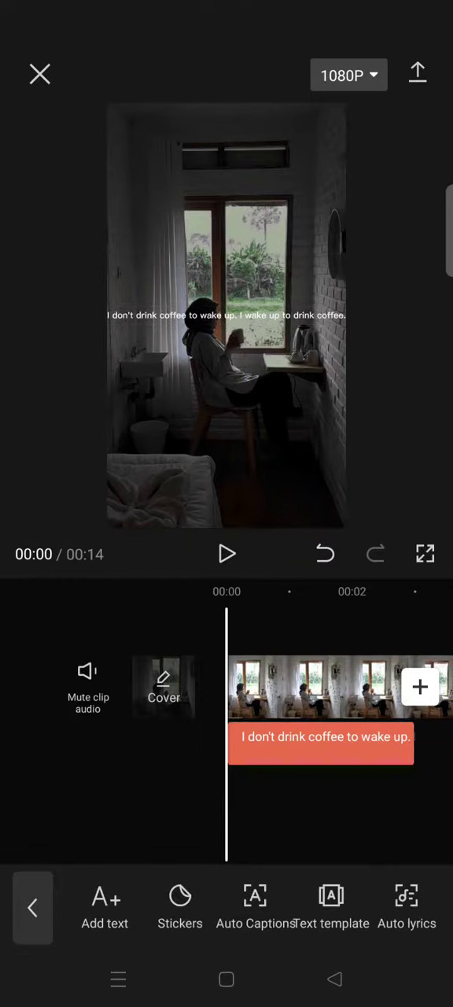
Select the quote clip, set it on two lines in the lower frame, and bring up text-to-speech.
click(322, 736)
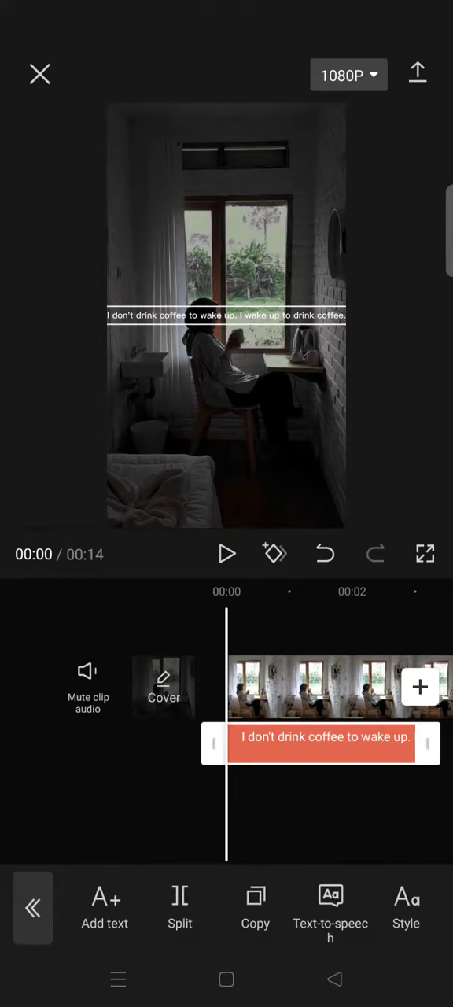
click(324, 737)
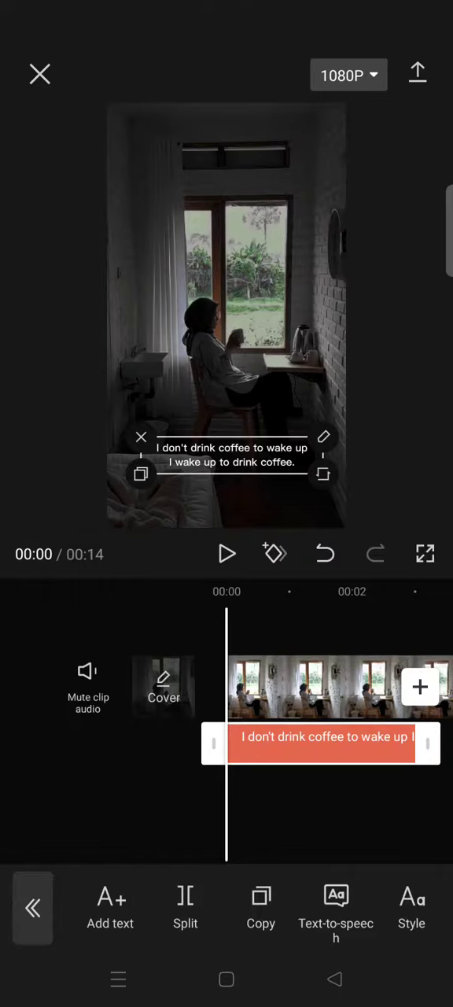
click(336, 904)
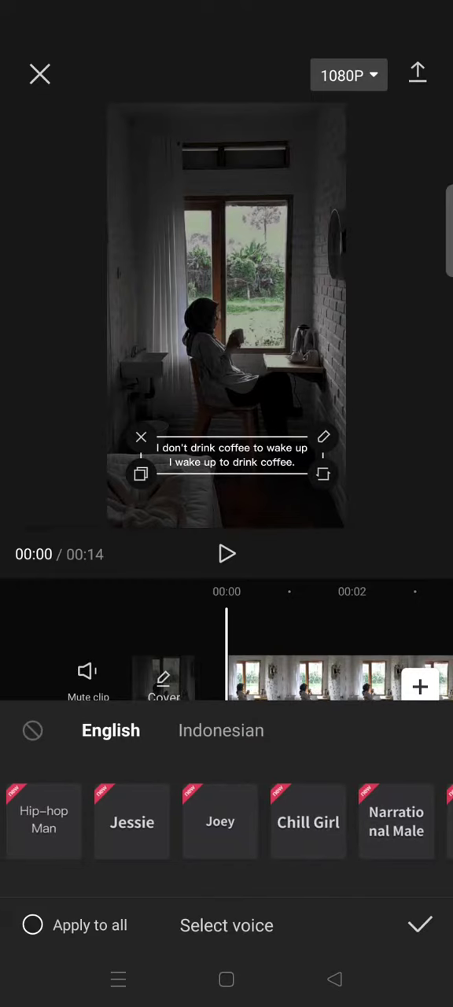
Preview the Jessie, Joey and Serious Female voices for the quote.
click(132, 821)
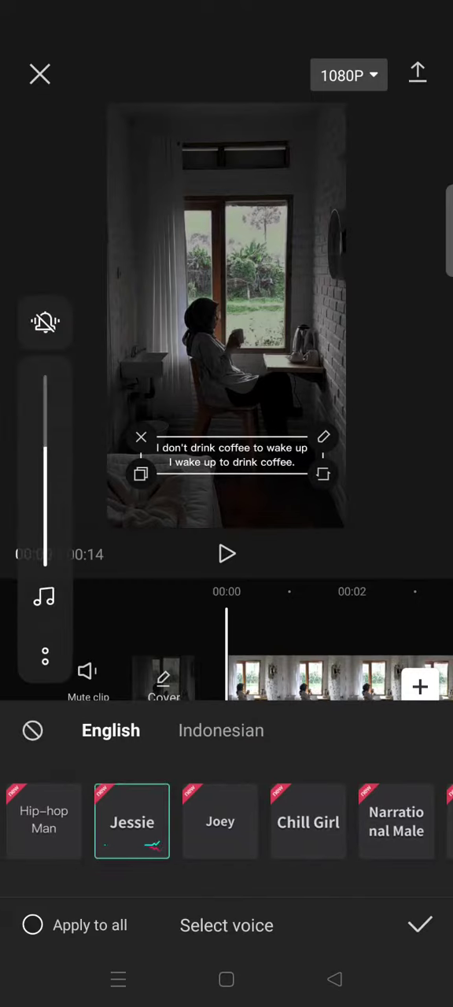
click(220, 821)
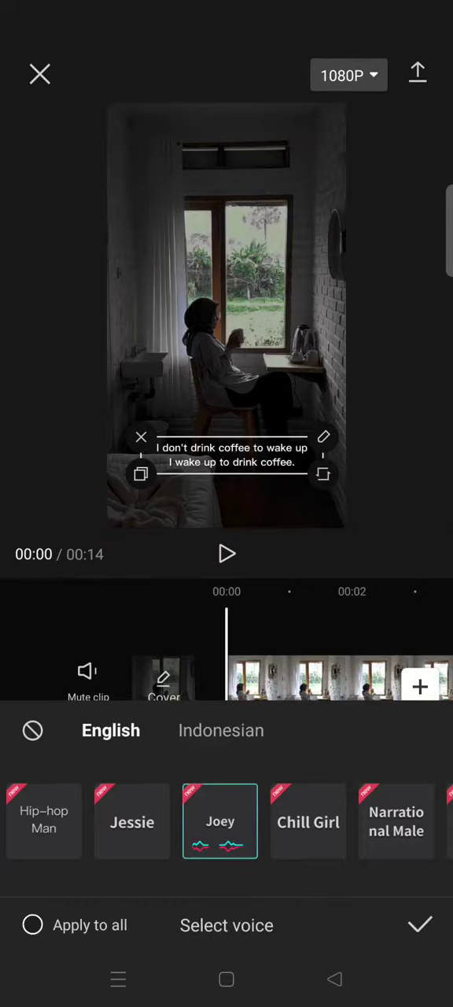
scroll(left, 3)
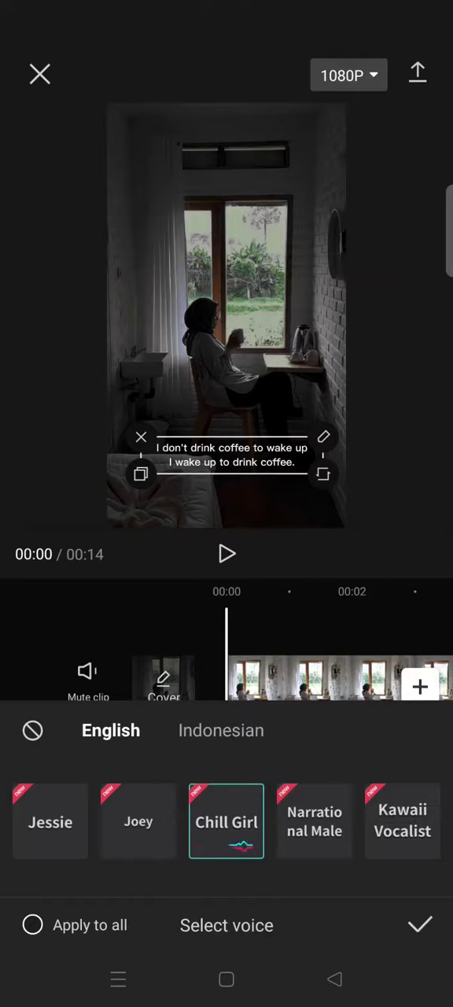
scroll(left, 3)
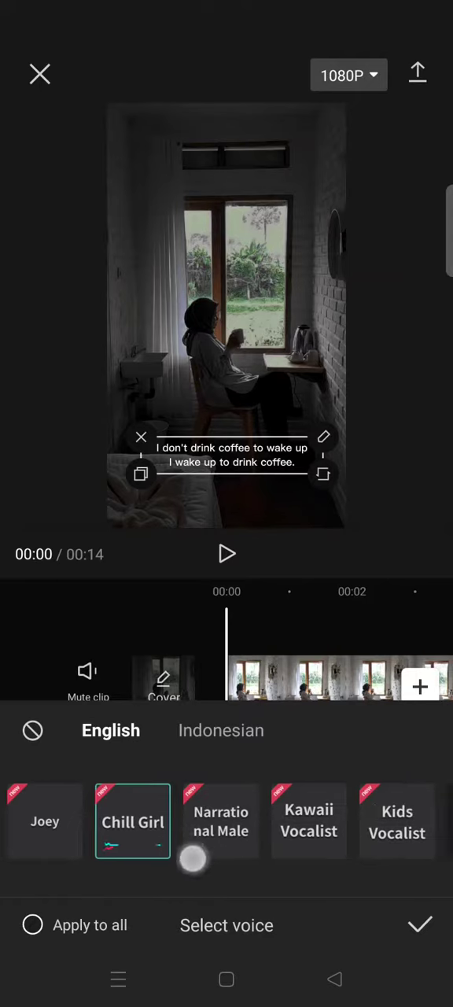
scroll(left, 3)
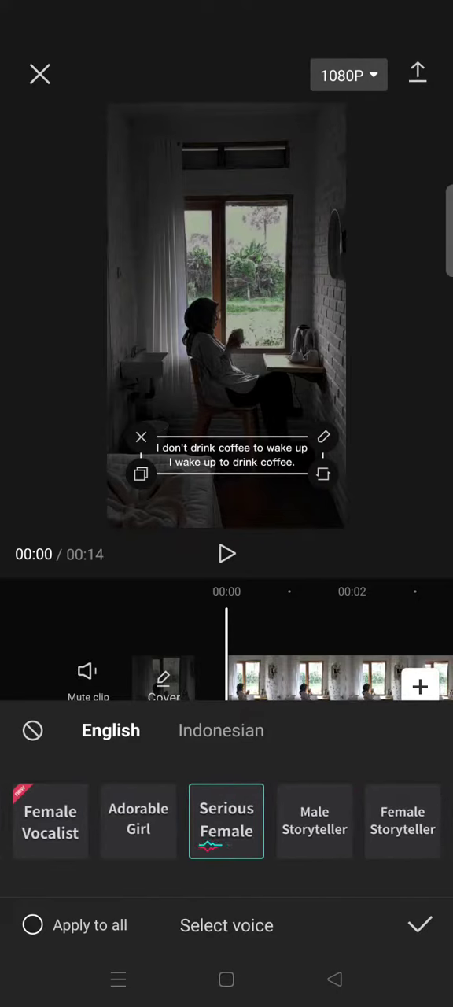
click(315, 821)
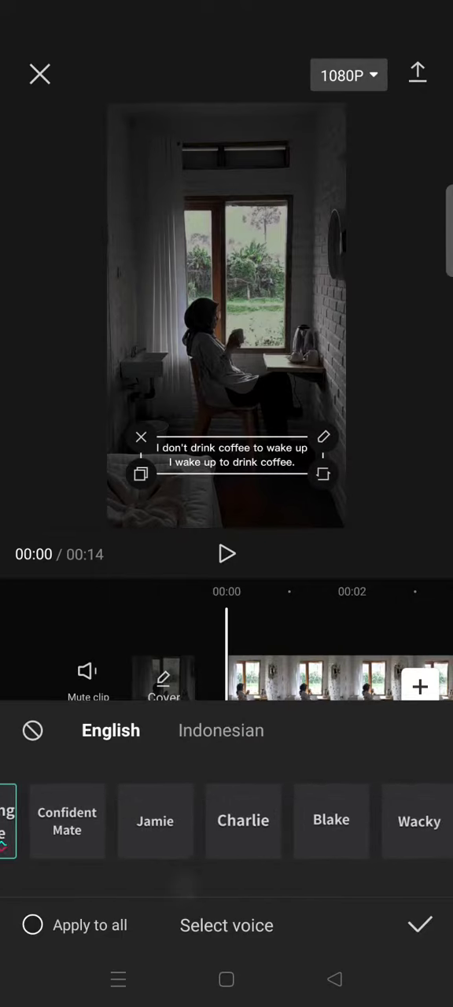
Choose the Peaceful Female voice, applied to all text, and confirm it.
scroll(left, 3)
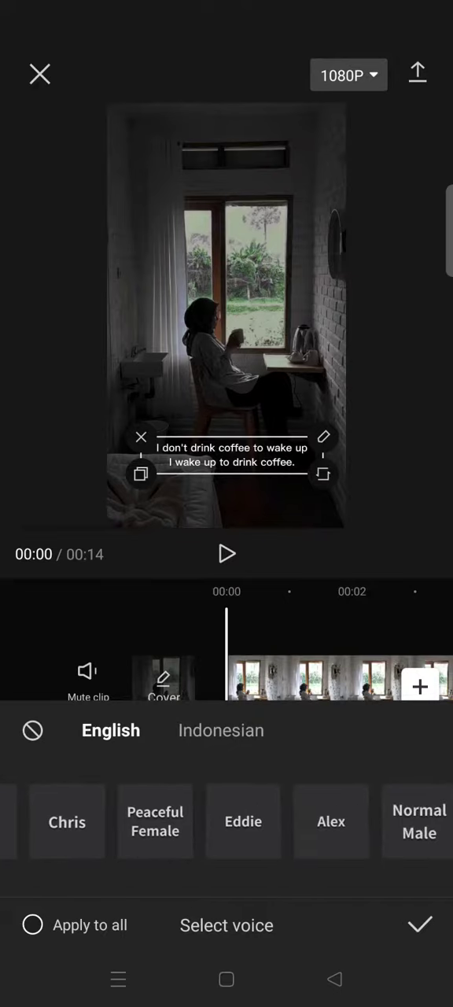
click(154, 821)
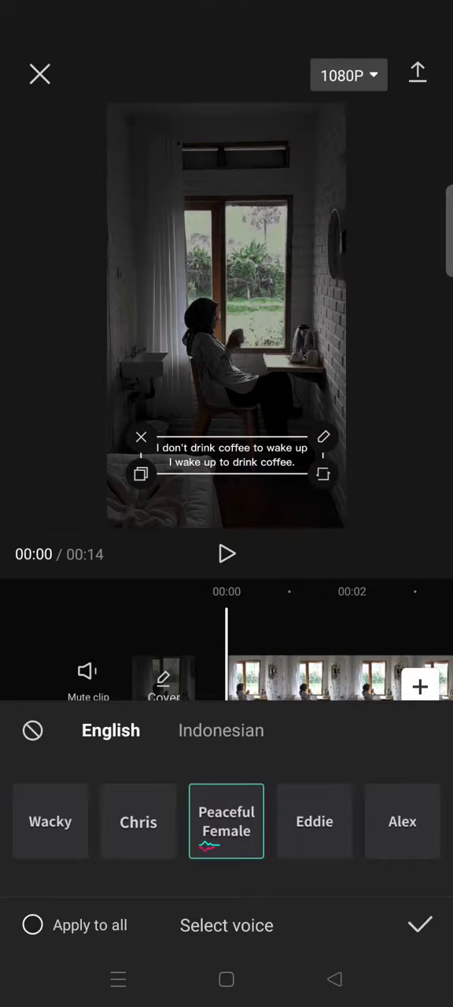
click(31, 925)
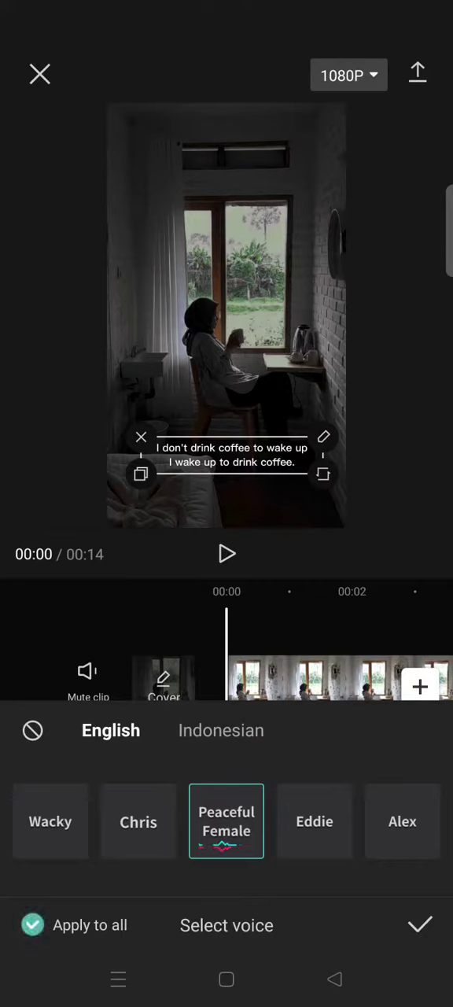
click(419, 925)
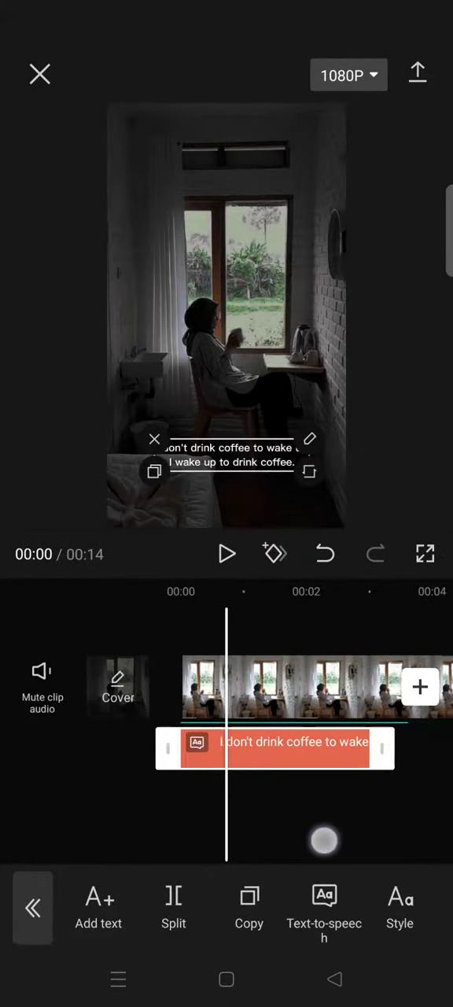
Check the voiceover, remove the quote text clip, and replay with only the spoken quote.
click(226, 554)
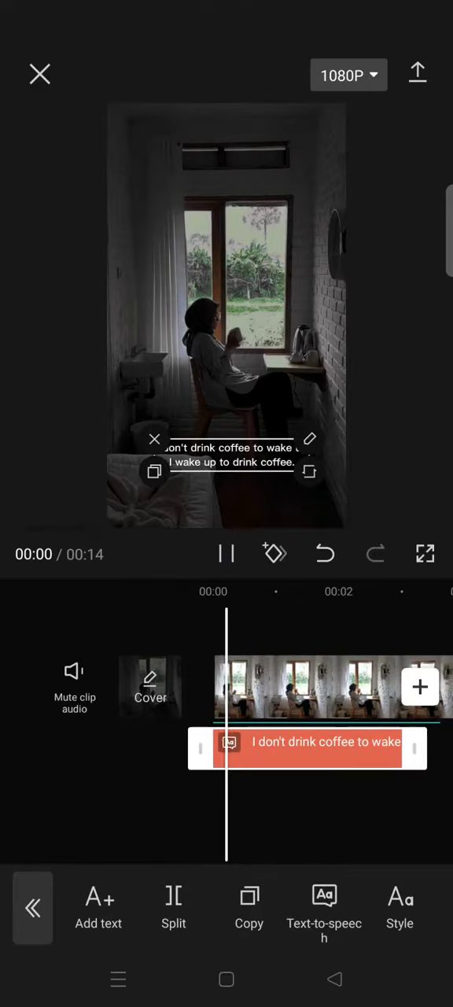
click(227, 554)
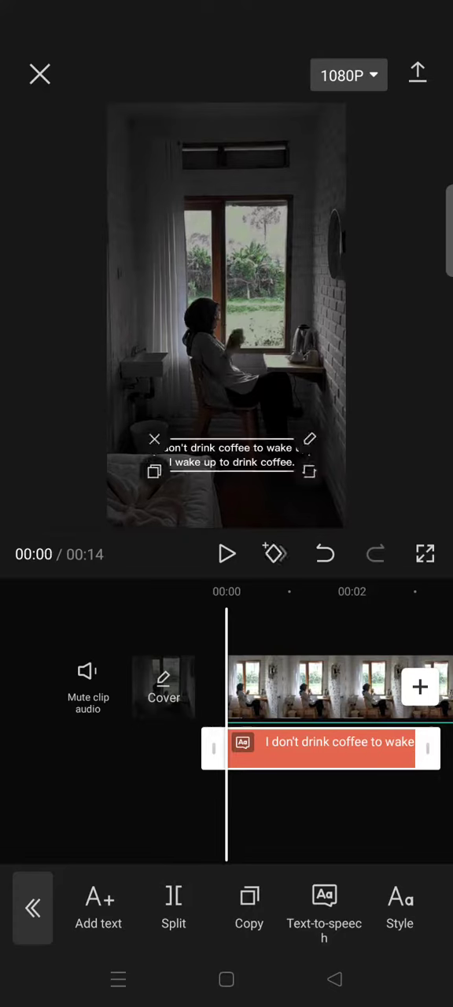
scroll(left, 3)
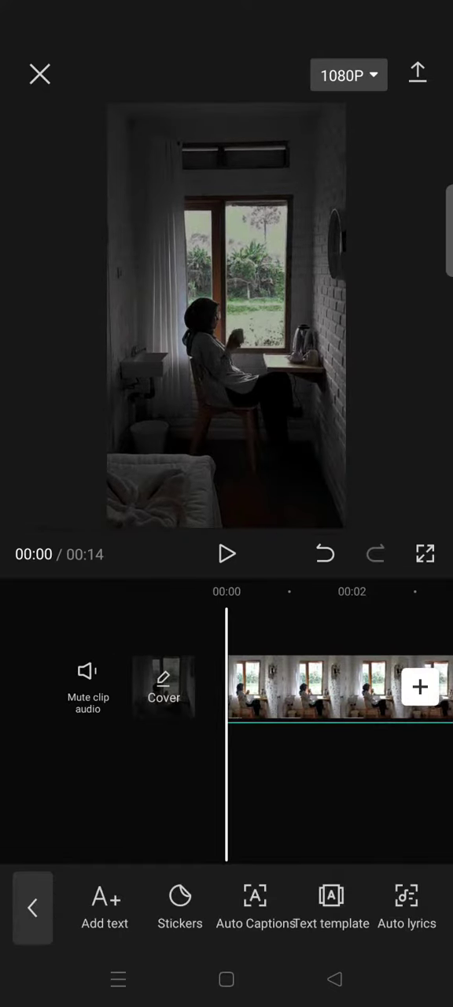
click(226, 554)
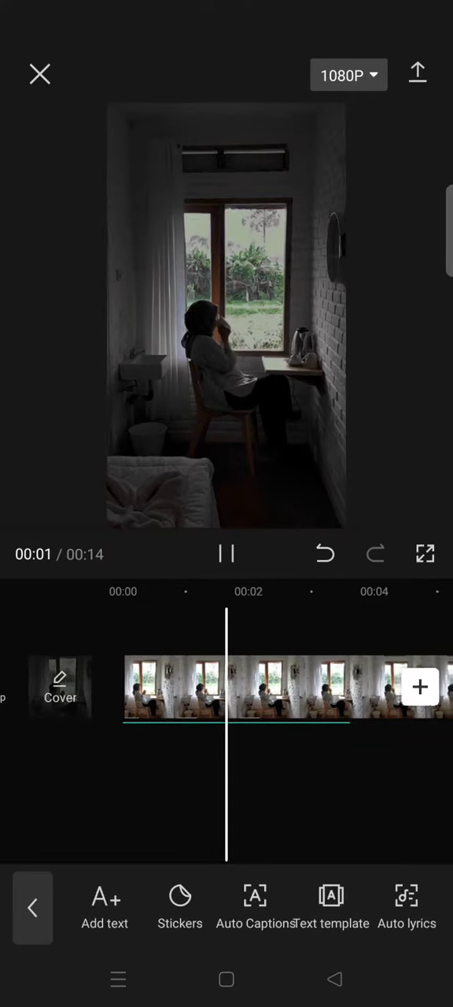